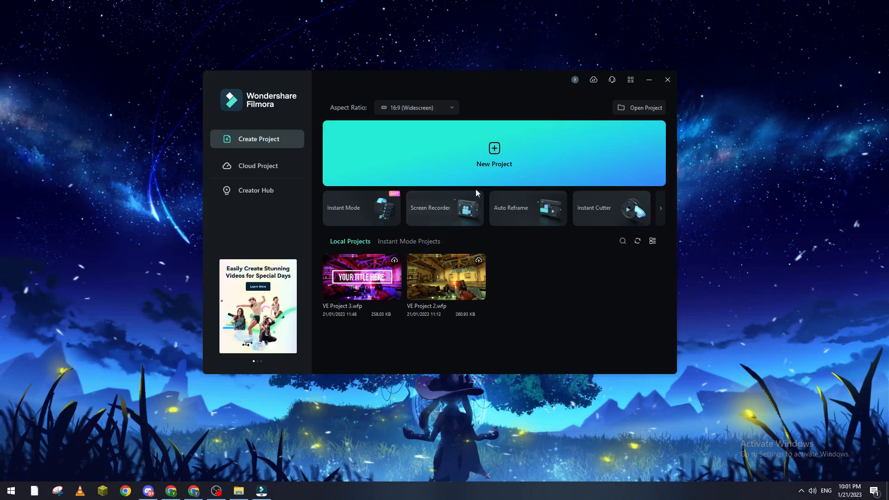
mouse_move(223, 488)
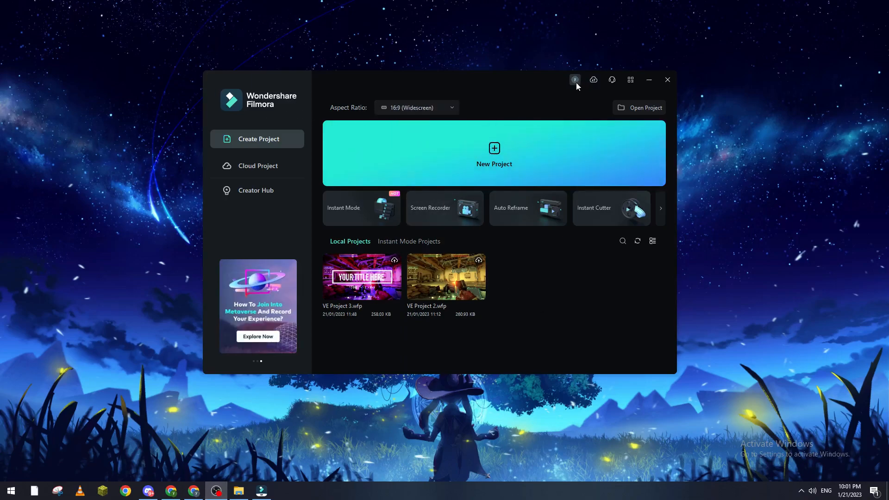
Create a new blank Filmora video project and switch to the Pexels browser page.
click(574, 79)
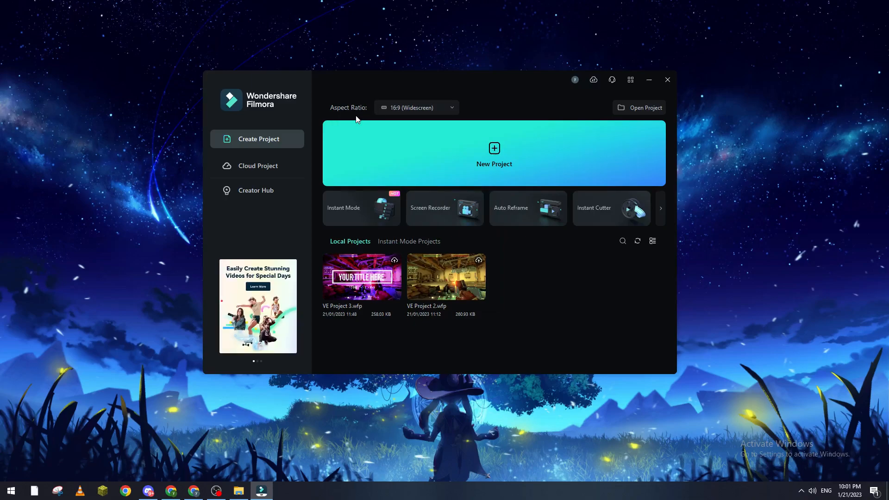
click(493, 154)
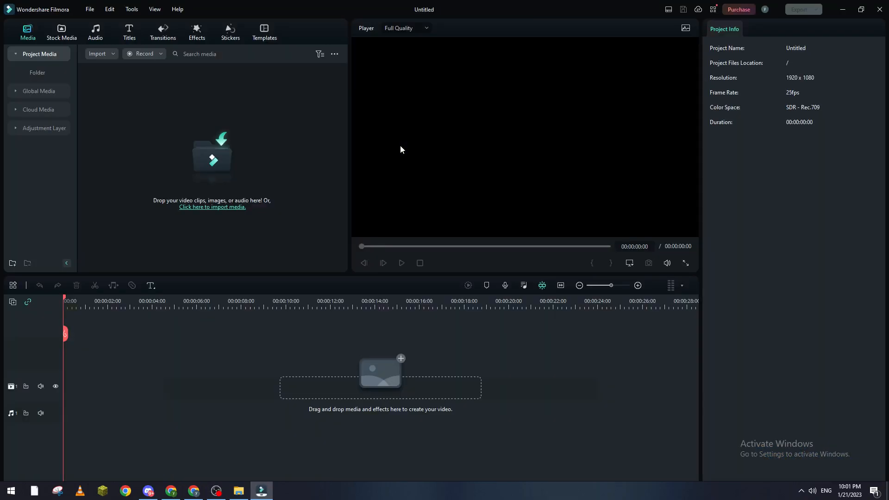
click(193, 491)
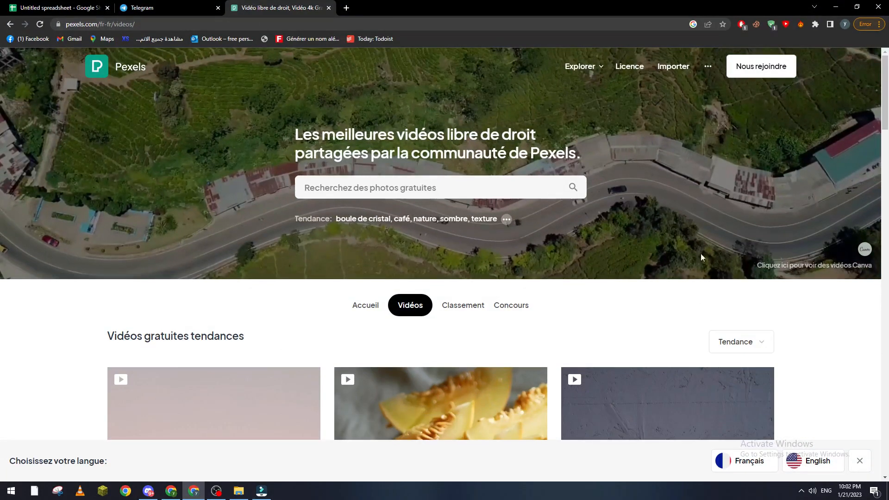
Switch Pexels to English, browse trending videos, and start searching for 'gam'.
click(813, 461)
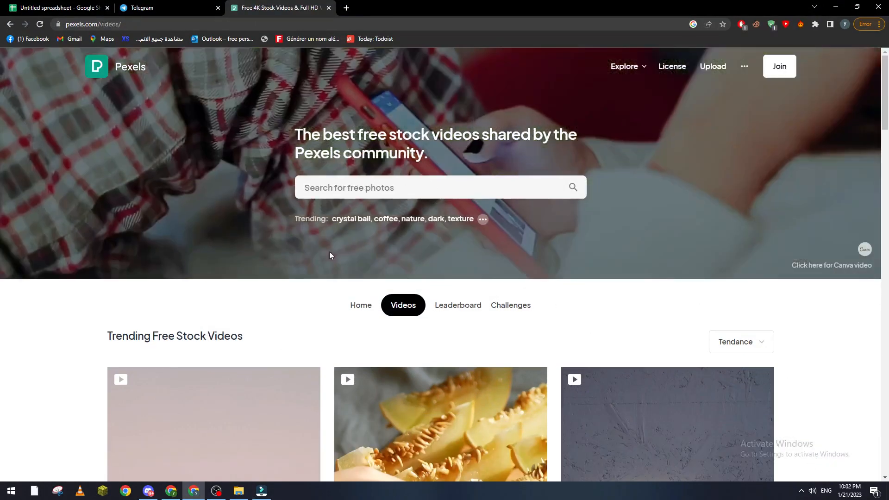
scroll(down, 3)
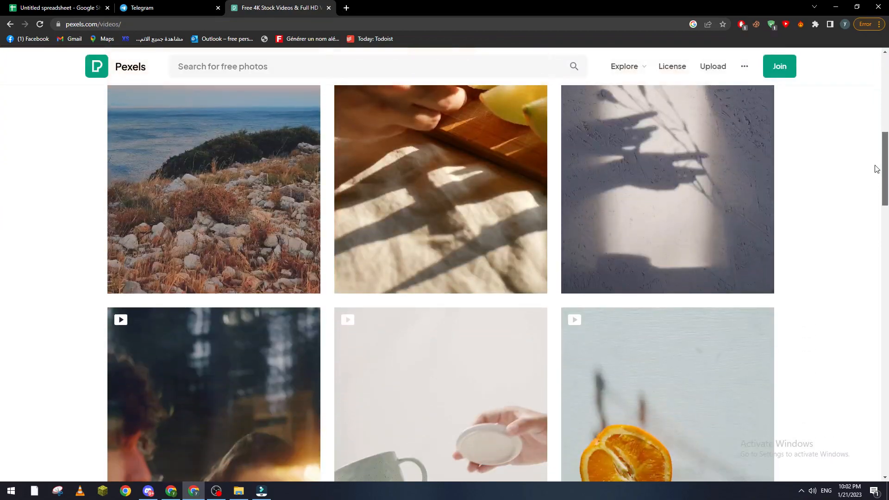
scroll(down, 3)
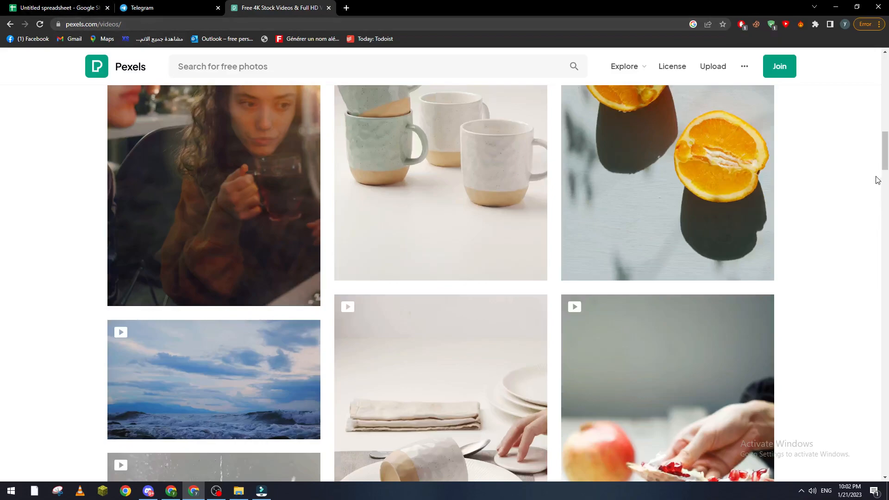
scroll(up, 3)
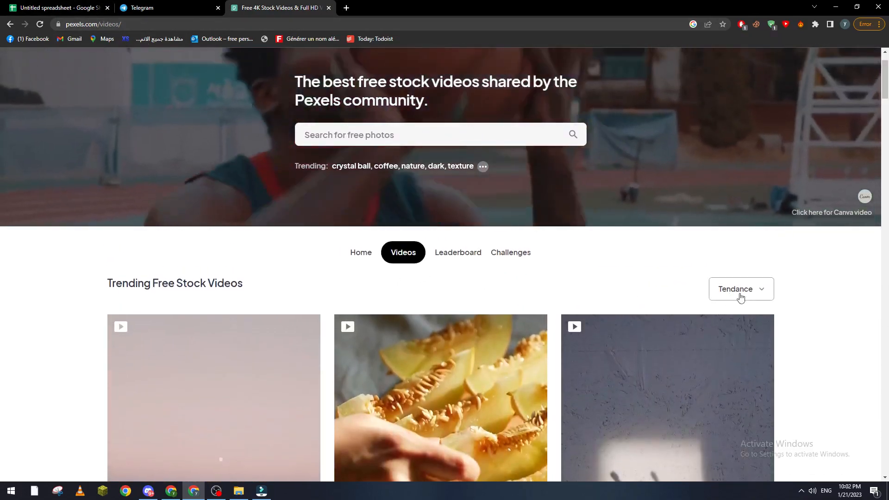
click(437, 134)
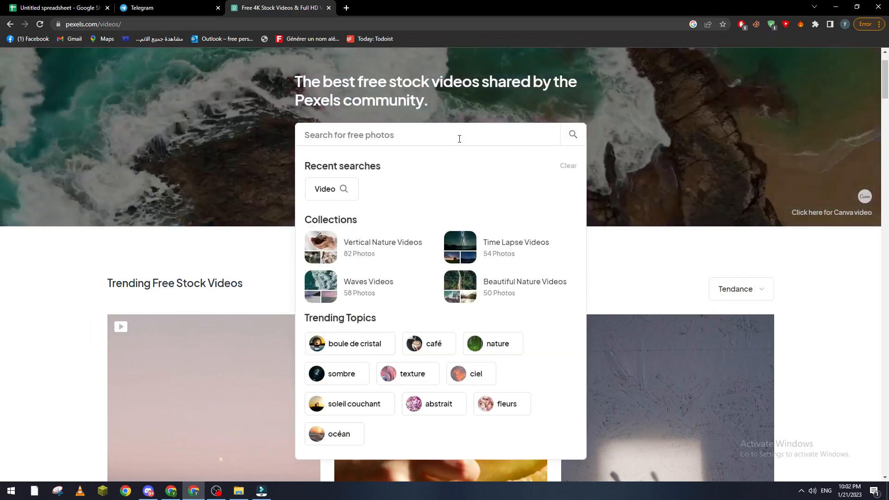
text(gam)
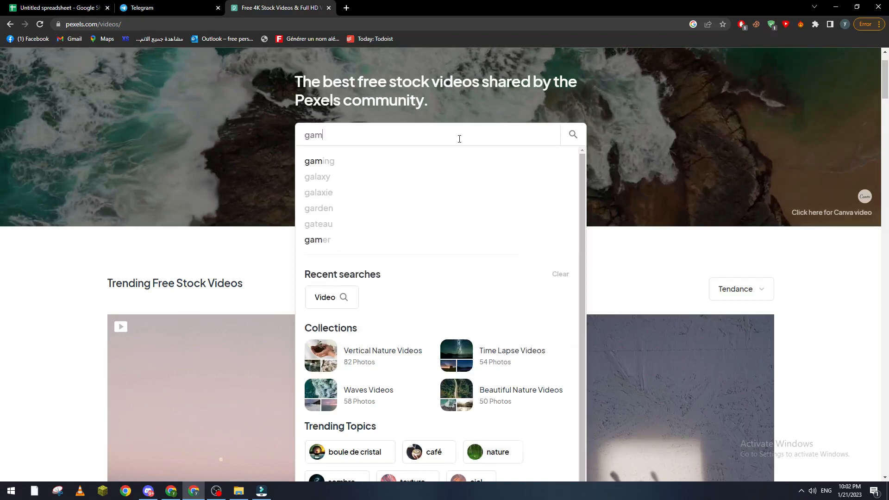
Pick the 'gaming' suggestion and scroll through the gaming video results.
click(319, 161)
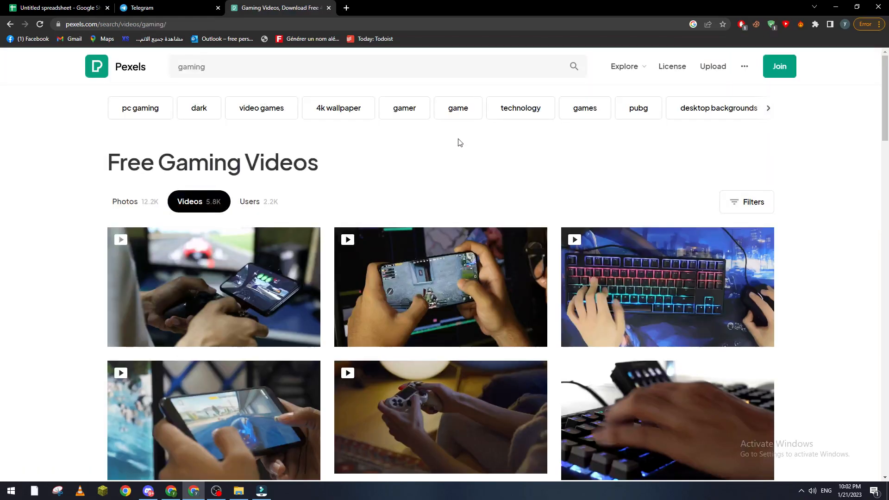
scroll(down, 3)
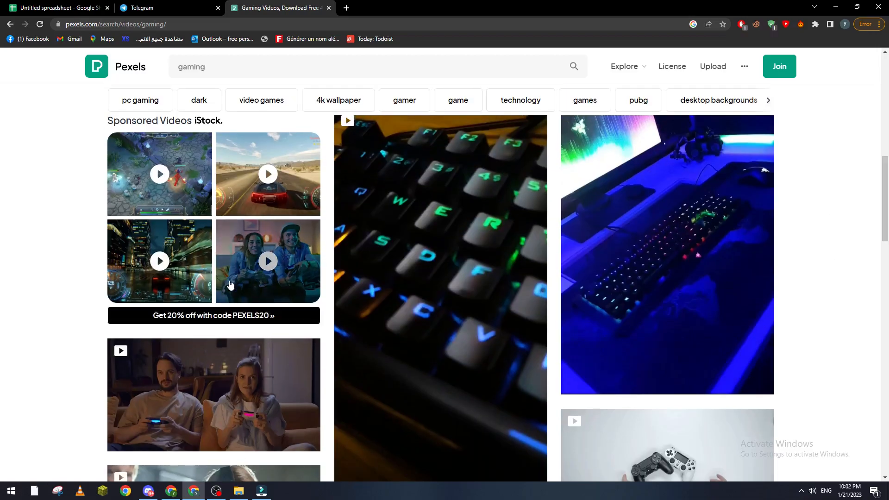
scroll(down, 3)
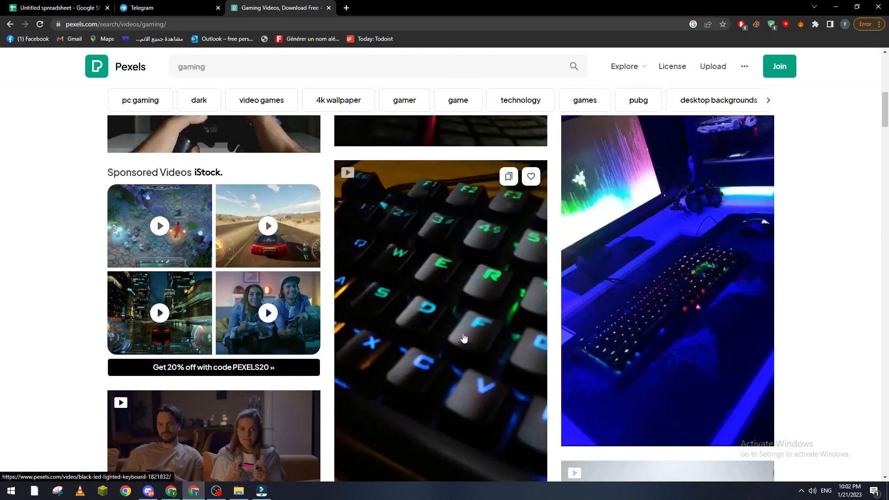
Open the Black Led Lighted Keyboard video's page on Pexels.
click(440, 334)
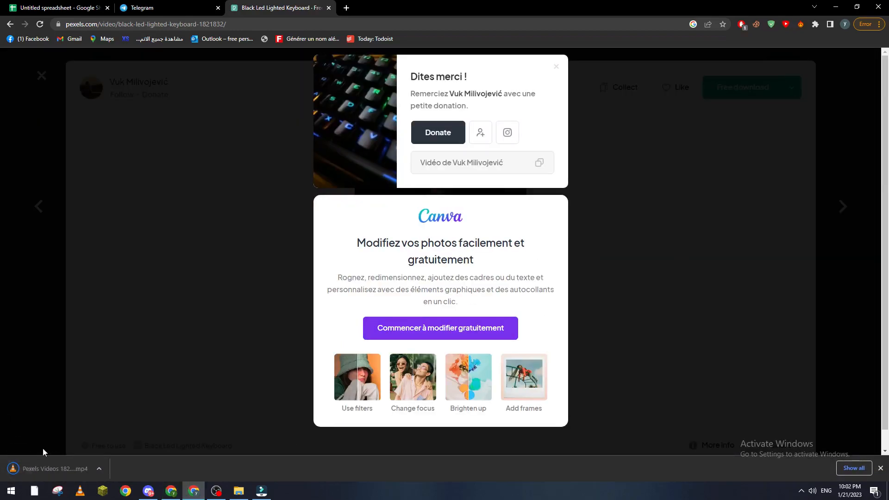
mouse_move(266, 483)
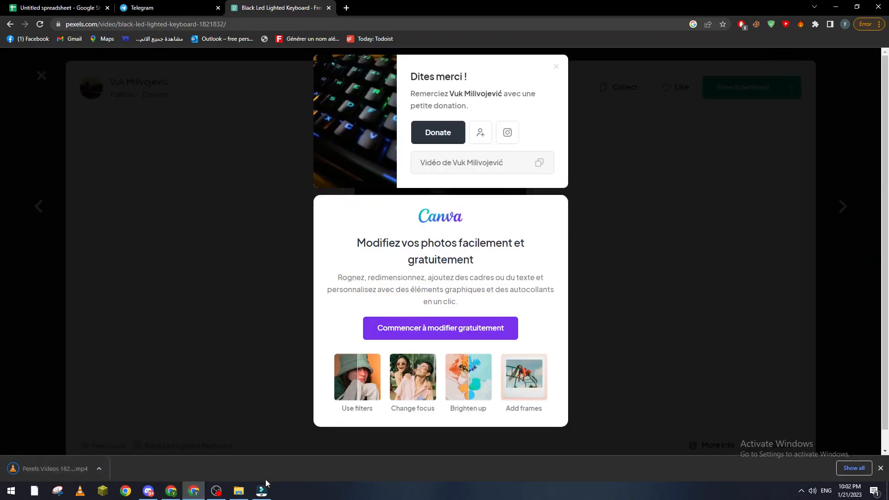
Bring the untitled Filmora project back to the front.
click(261, 490)
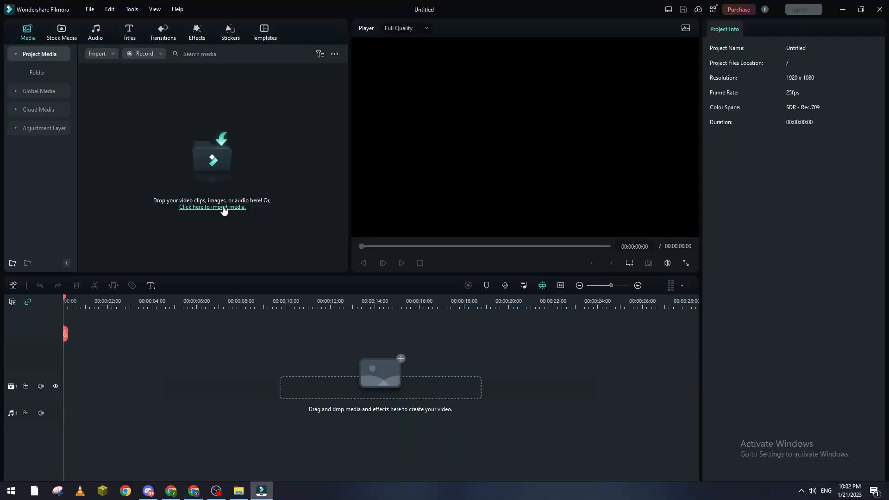
mouse_move(445, 132)
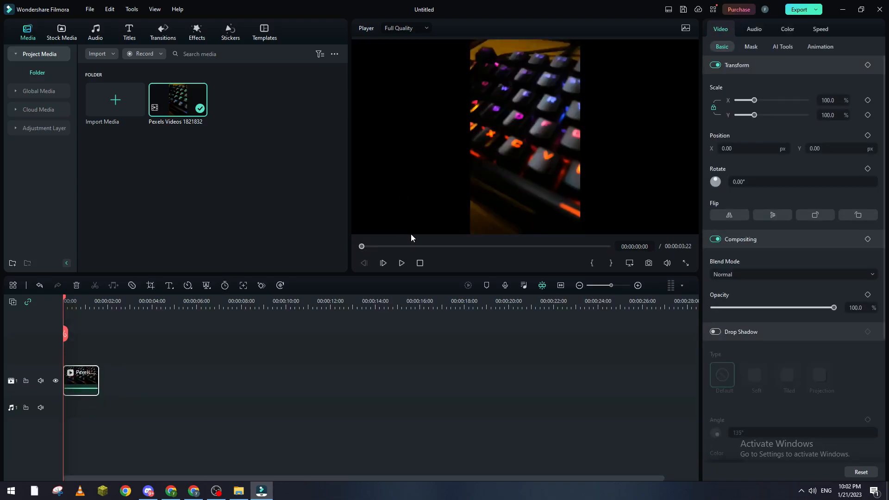
mouse_move(405, 240)
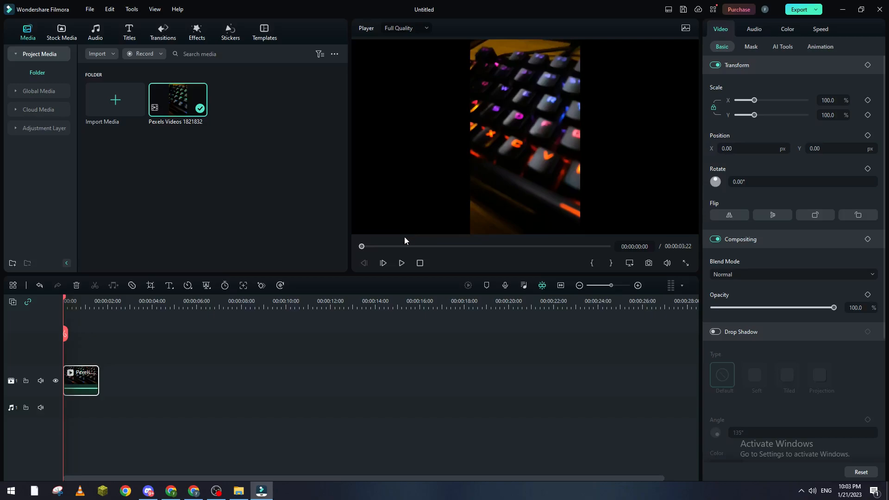
mouse_move(401, 263)
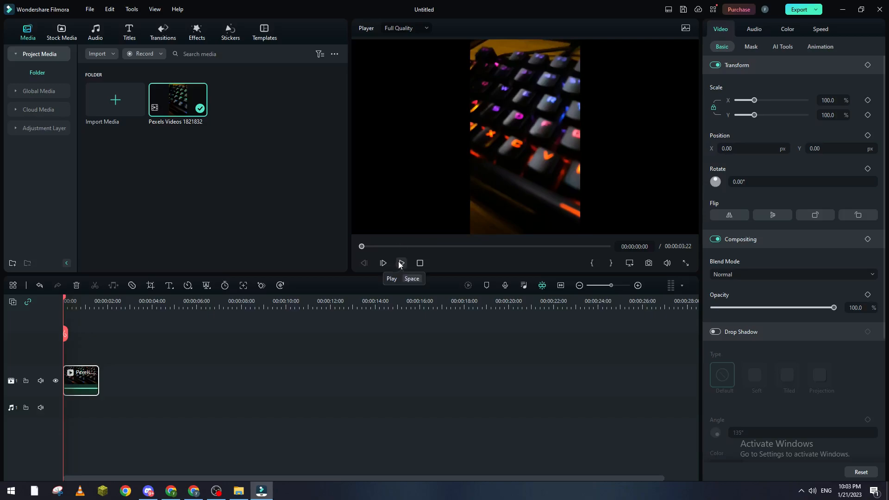
Play the keyboard clip in Filmora's preview, then pause it partway.
click(384, 262)
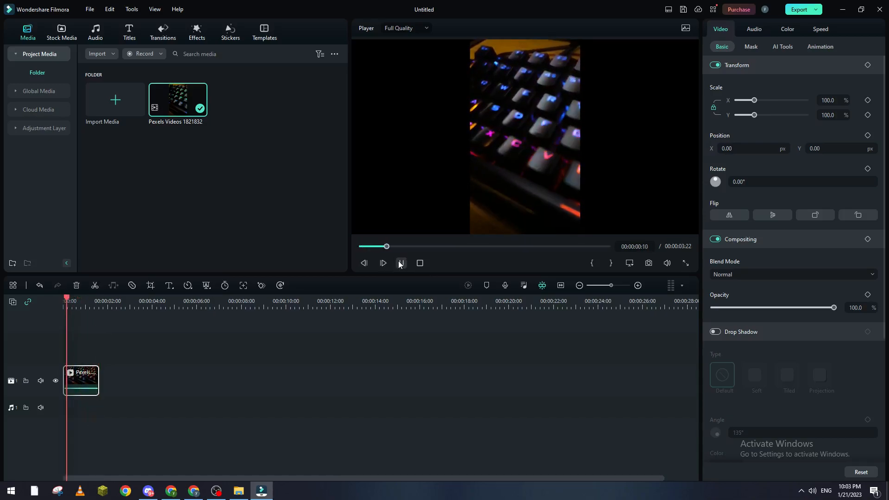
click(400, 263)
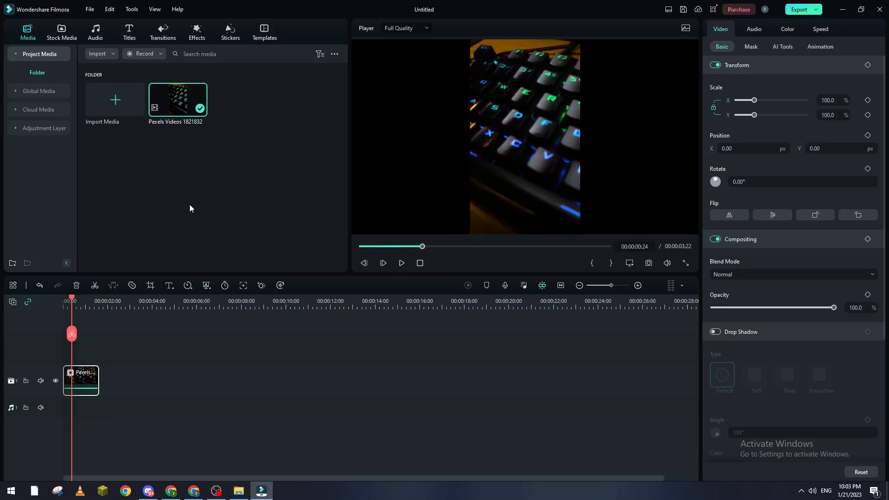